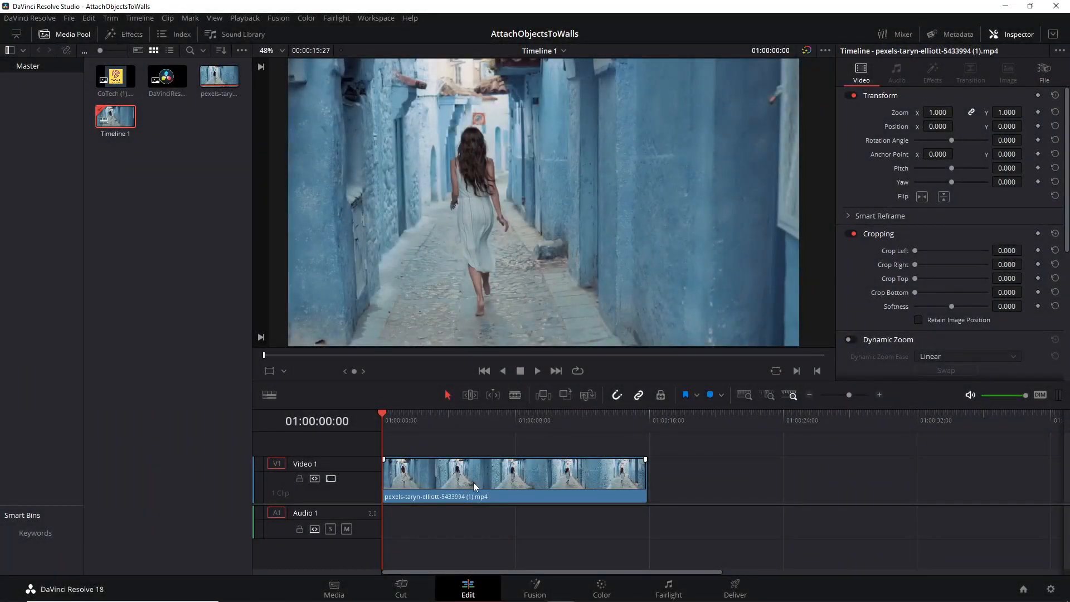
# Step: Convert the alley clip into Fusion Clip 1 and move to its Fusion composition
pyautogui.rightClick(475, 475)
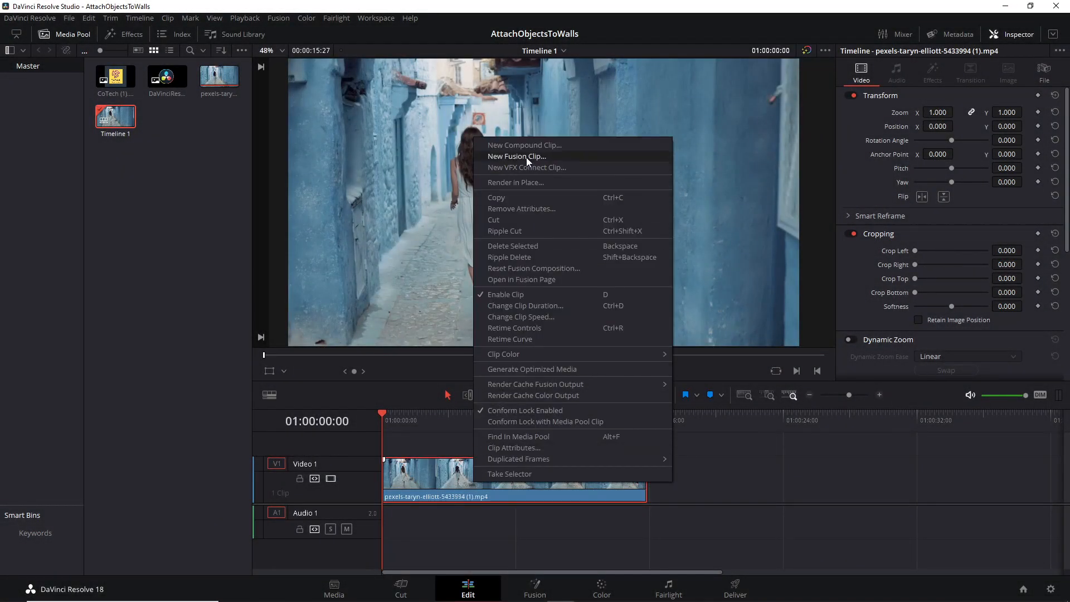
pyautogui.click(516, 156)
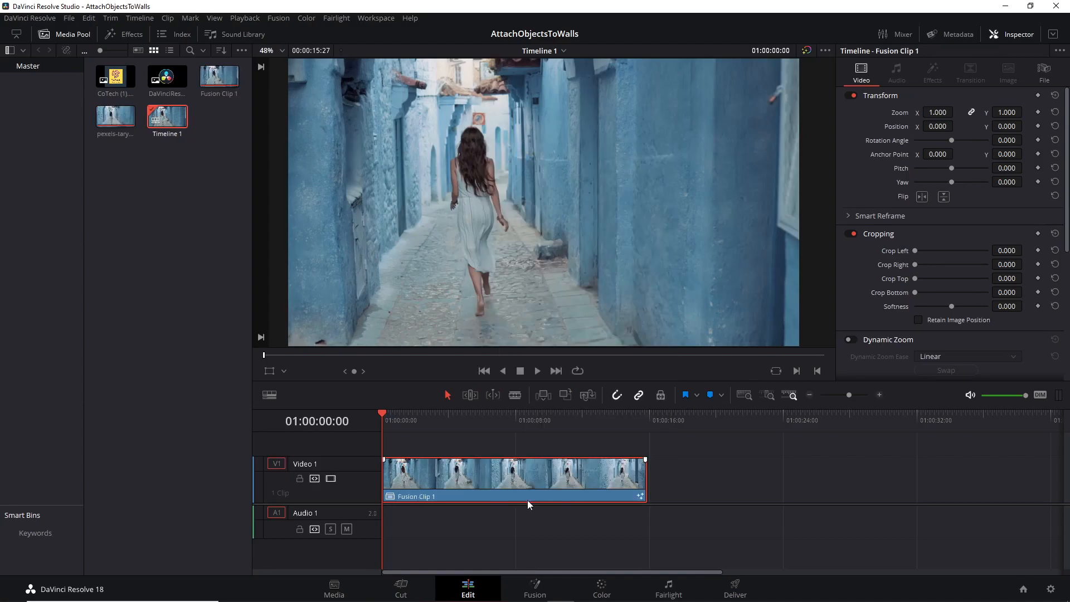
pyautogui.click(534, 589)
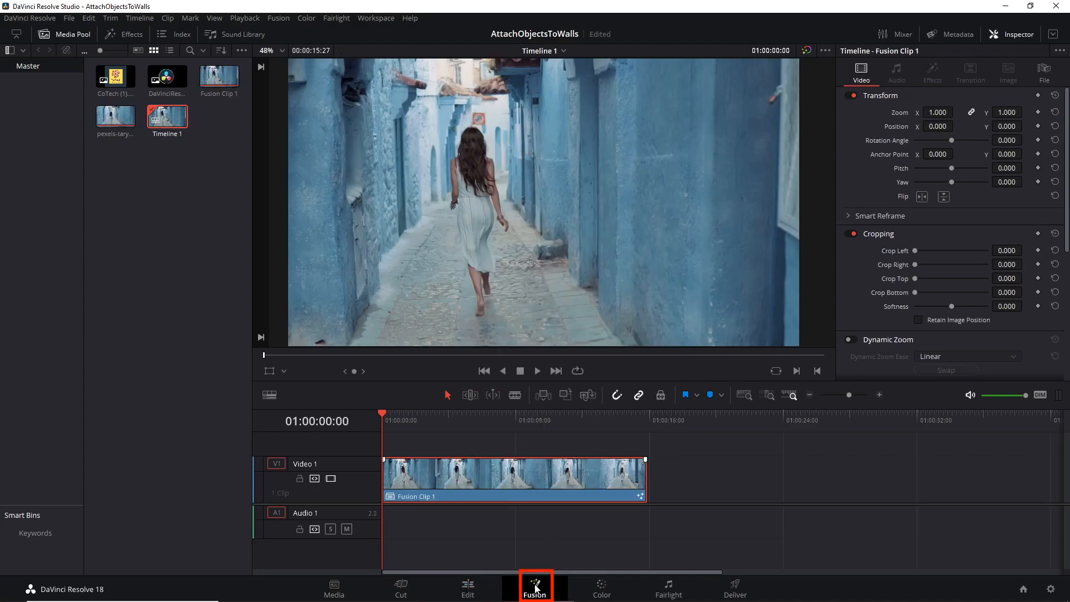
# Step: Add a Planar Tracker node and wire it between MediaIn1 and MediaOut1
pyautogui.click(534, 585)
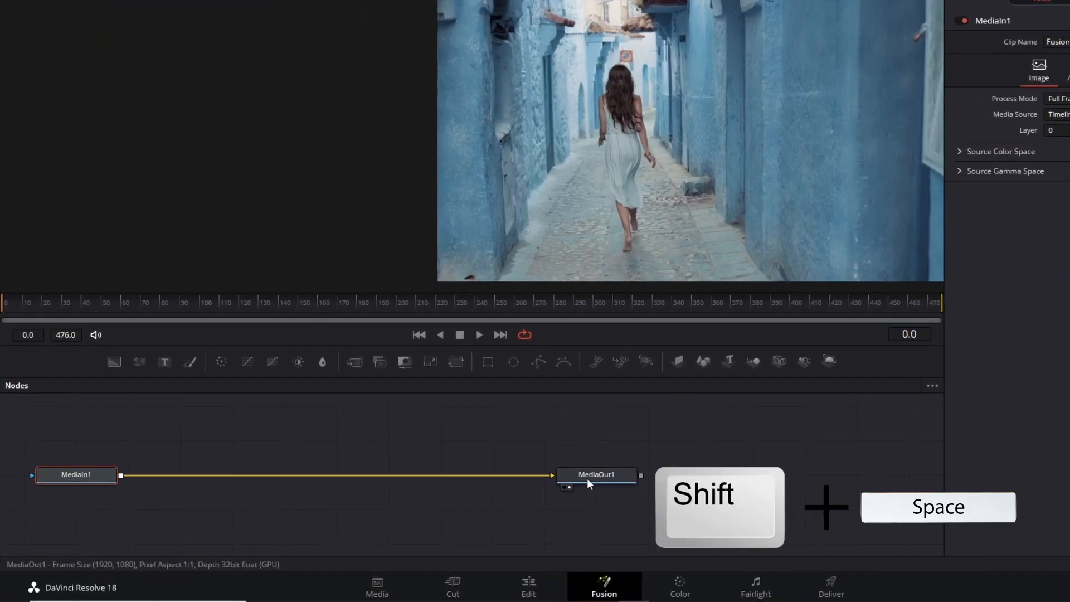
pyautogui.press('shift+space')
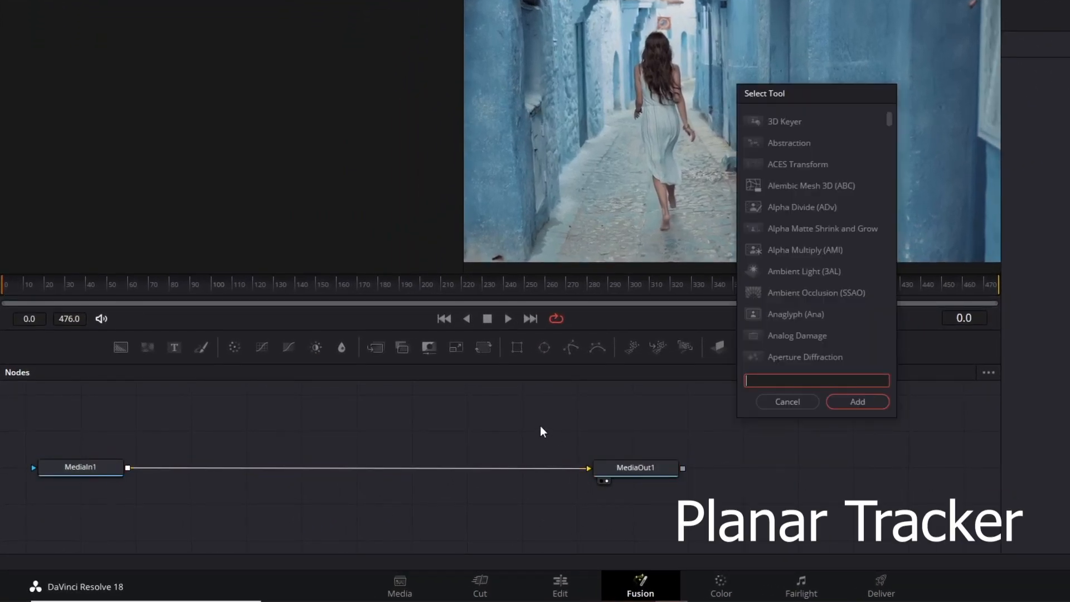
pyautogui.write('plana')
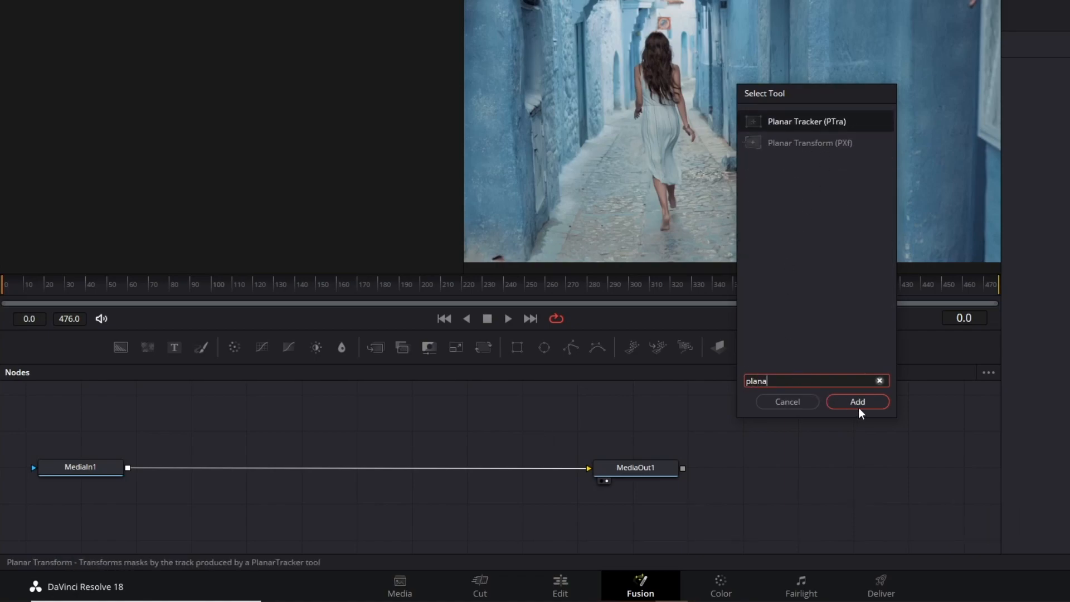
pyautogui.click(857, 401)
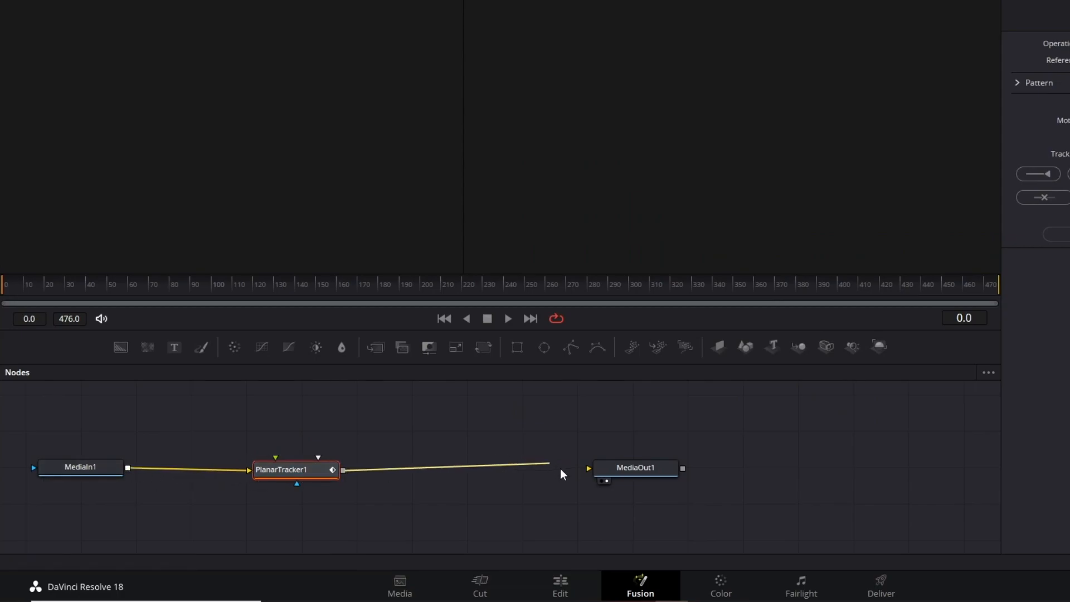
pyautogui.click(295, 469)
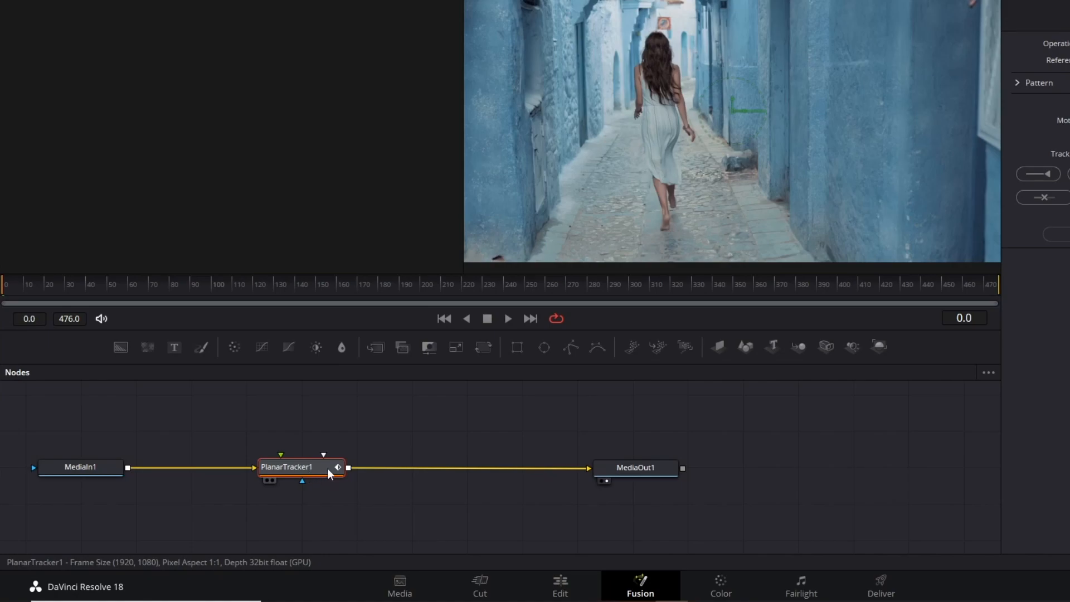
pyautogui.moveTo(345, 514)
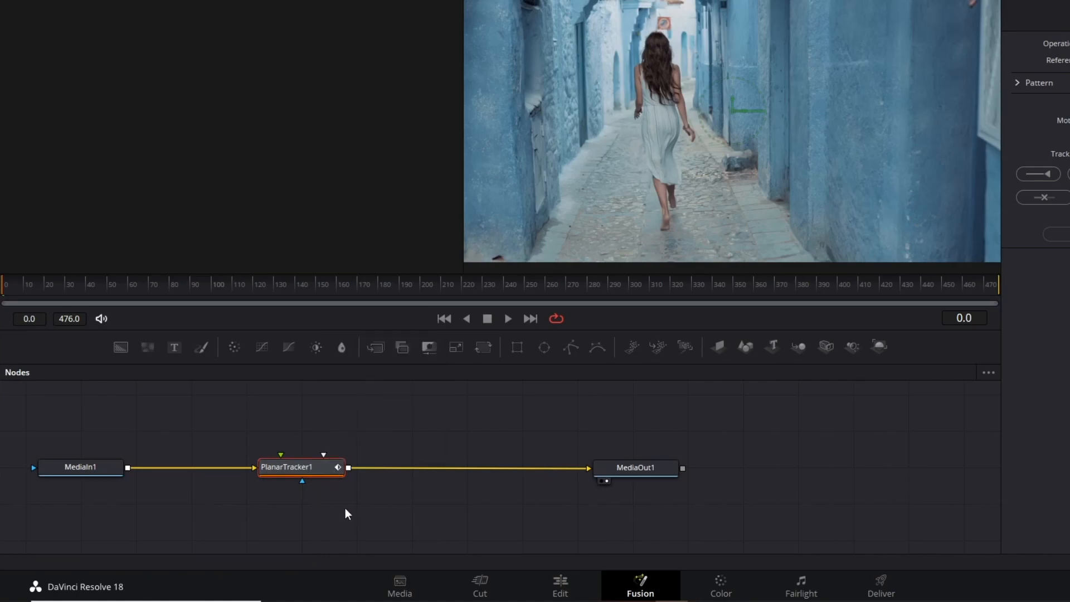
pyautogui.moveTo(361, 512)
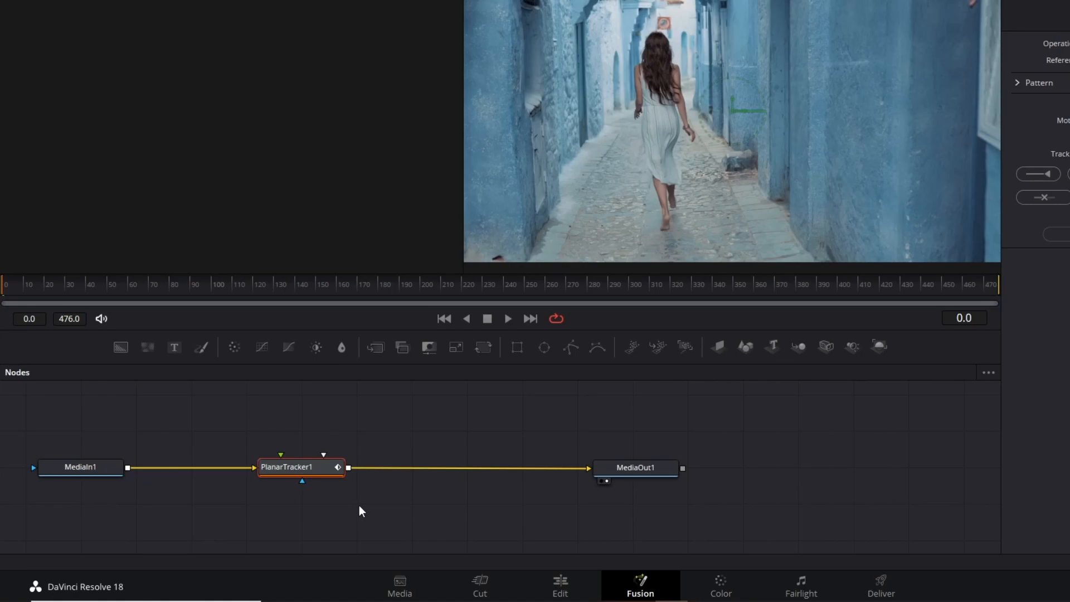
pyautogui.moveTo(856, 388)
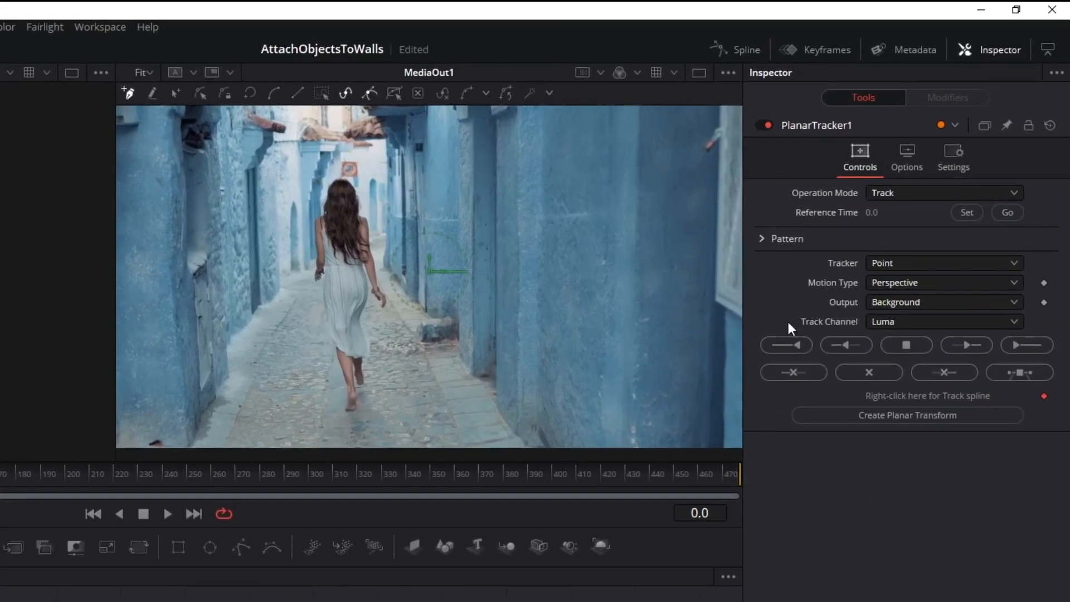
pyautogui.click(944, 282)
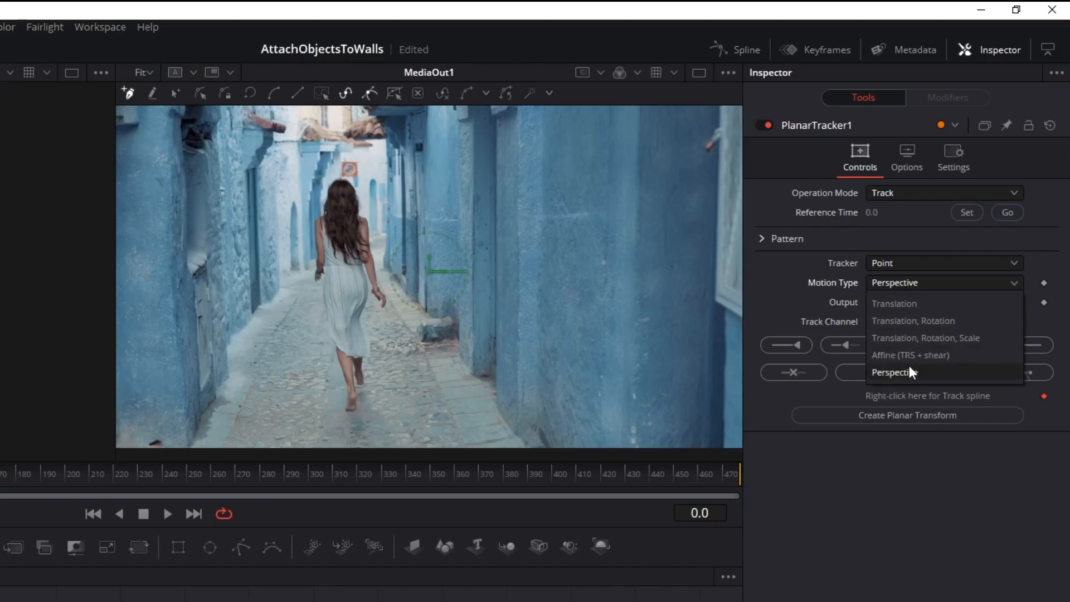
pyautogui.click(894, 373)
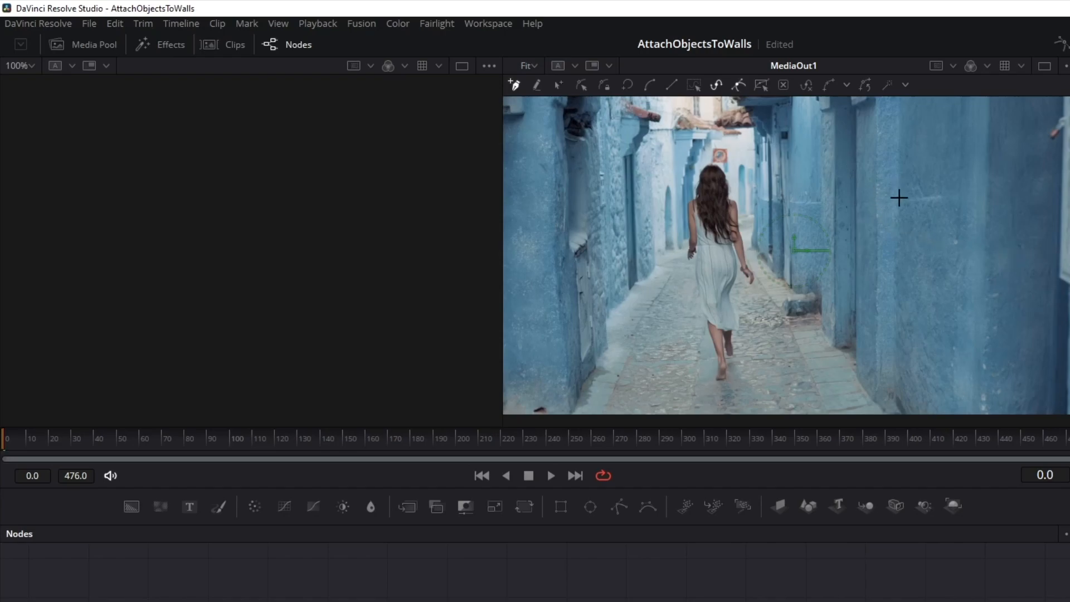
# Step: Outline a right-wall patch, reference frame 213, and track it forward with Hybrid Point/Area
pyautogui.click(475, 447)
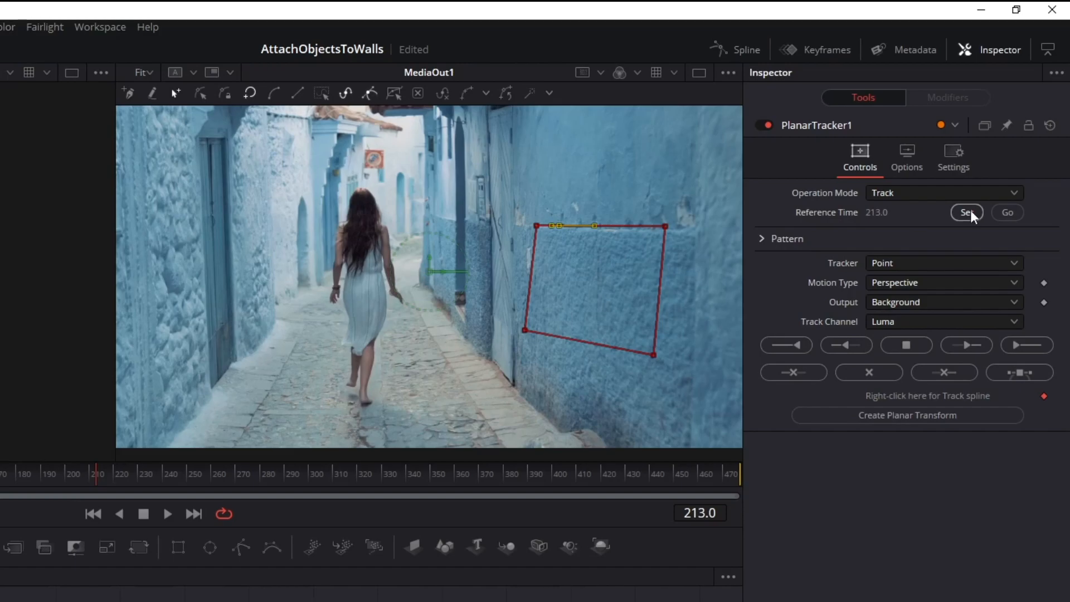
pyautogui.click(943, 263)
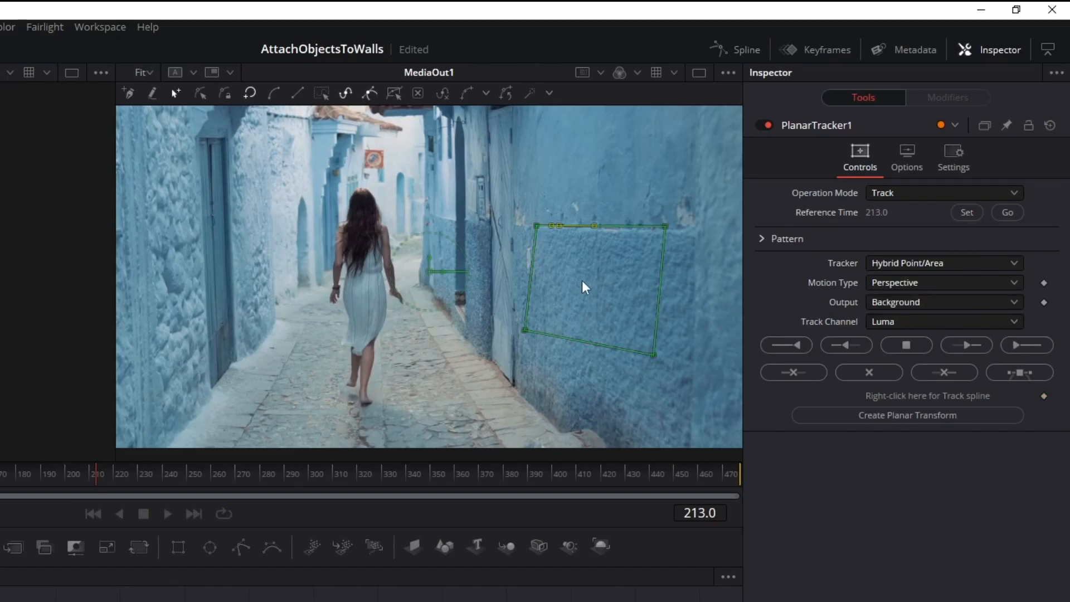
pyautogui.click(965, 344)
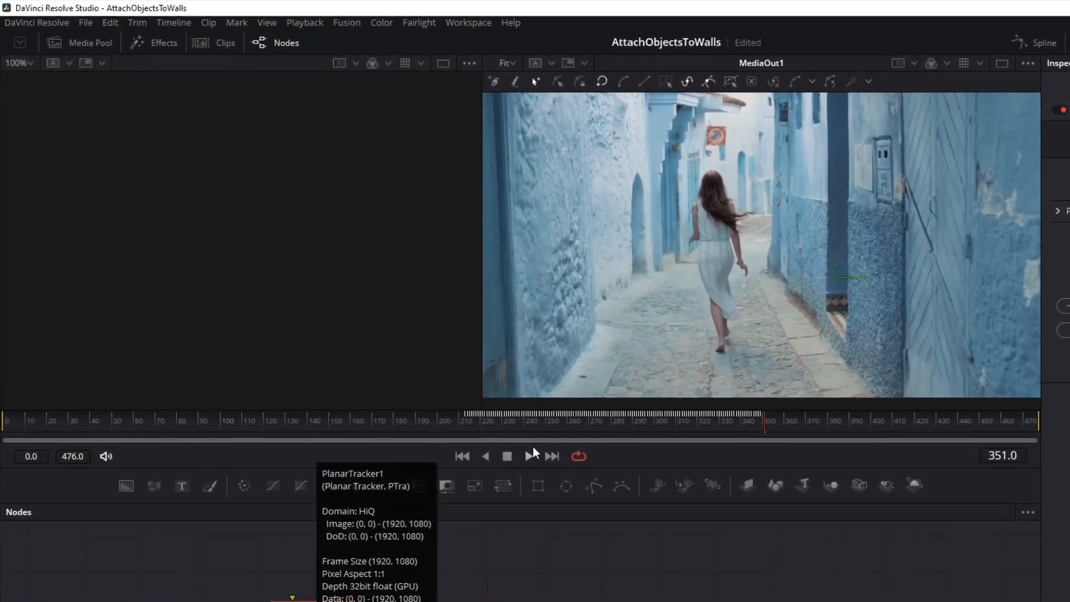
pyautogui.click(530, 432)
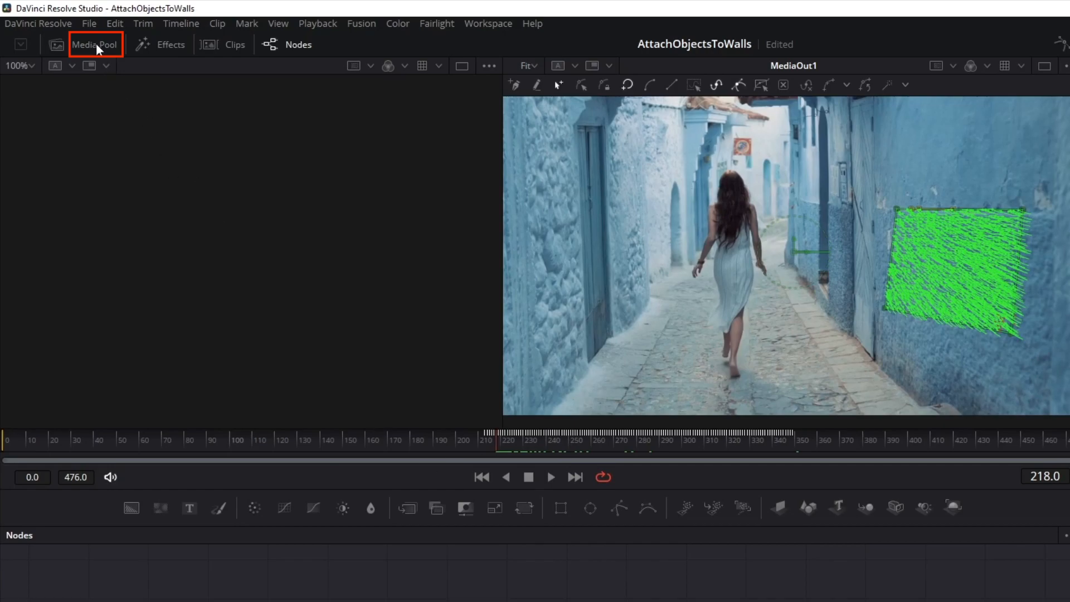
# Step: Feed the DaVinci logo from the Media Pool into PlanarTracker1 and play to verify it follows the wall
pyautogui.click(95, 44)
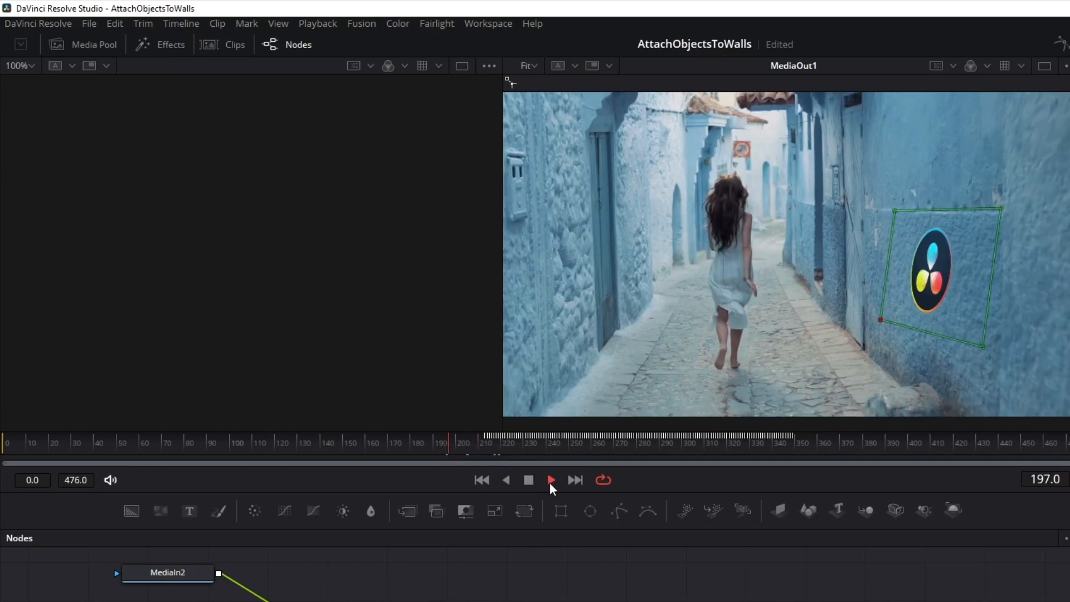
pyautogui.click(550, 479)
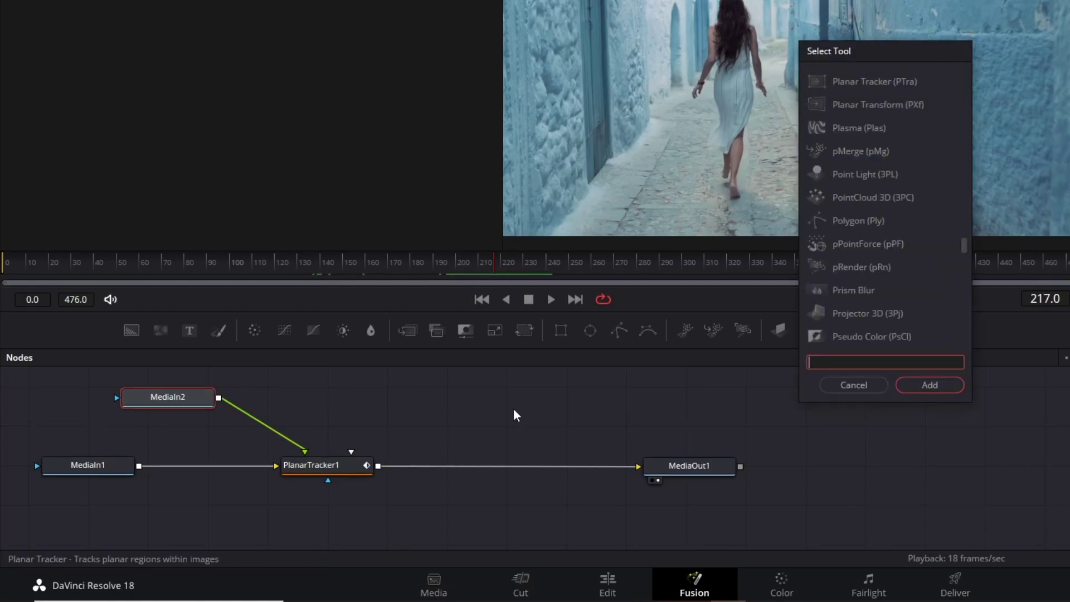
# Step: Add Transform1 after the logo and keyframe Size from 1.0 down to 0 by frame 327
pyautogui.click(929, 385)
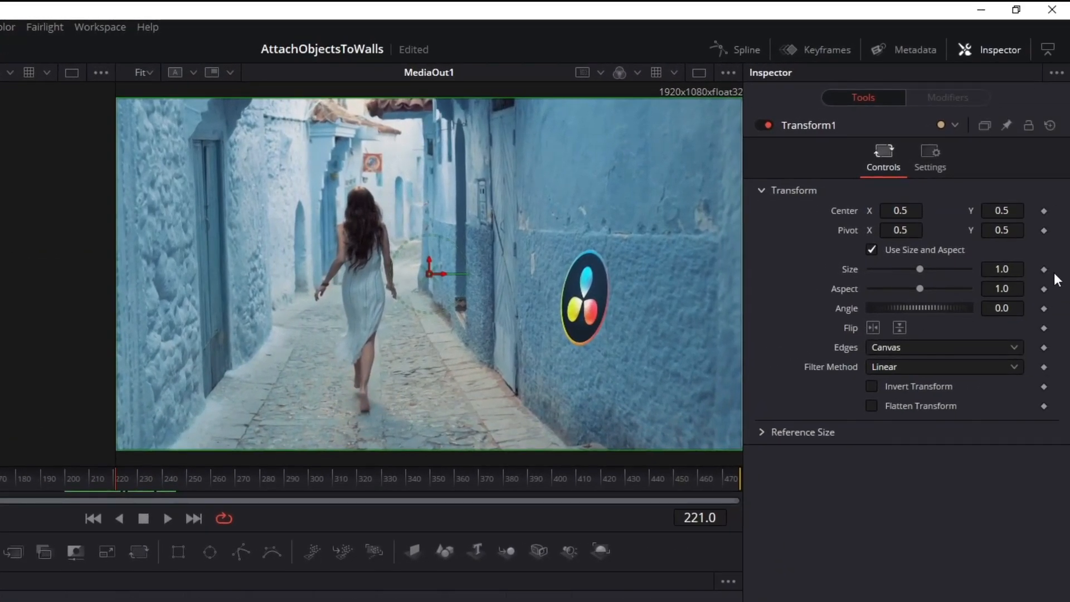
pyautogui.click(1045, 269)
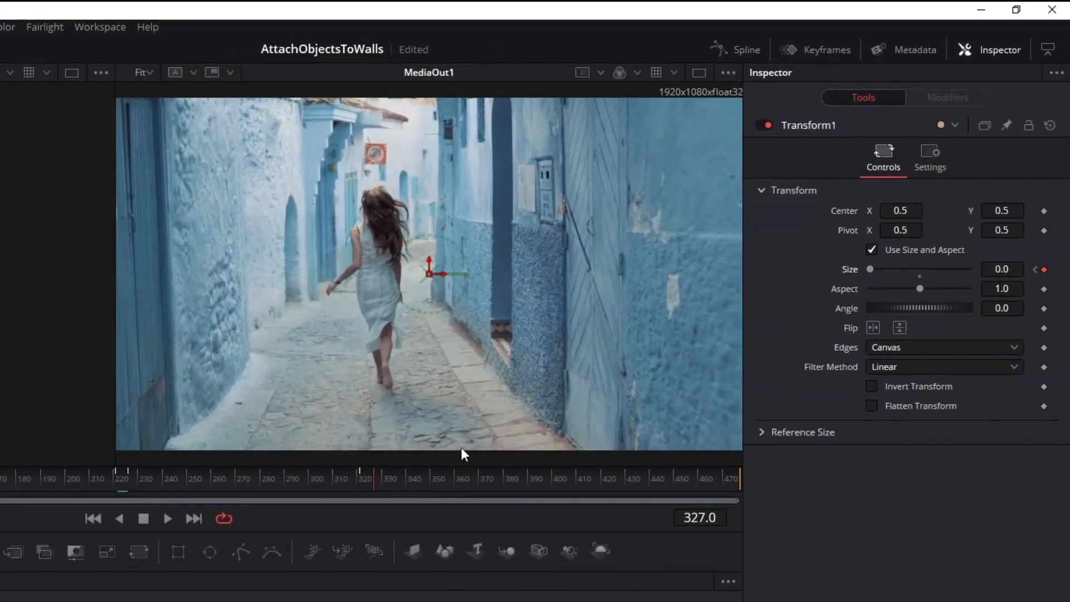
pyautogui.click(694, 585)
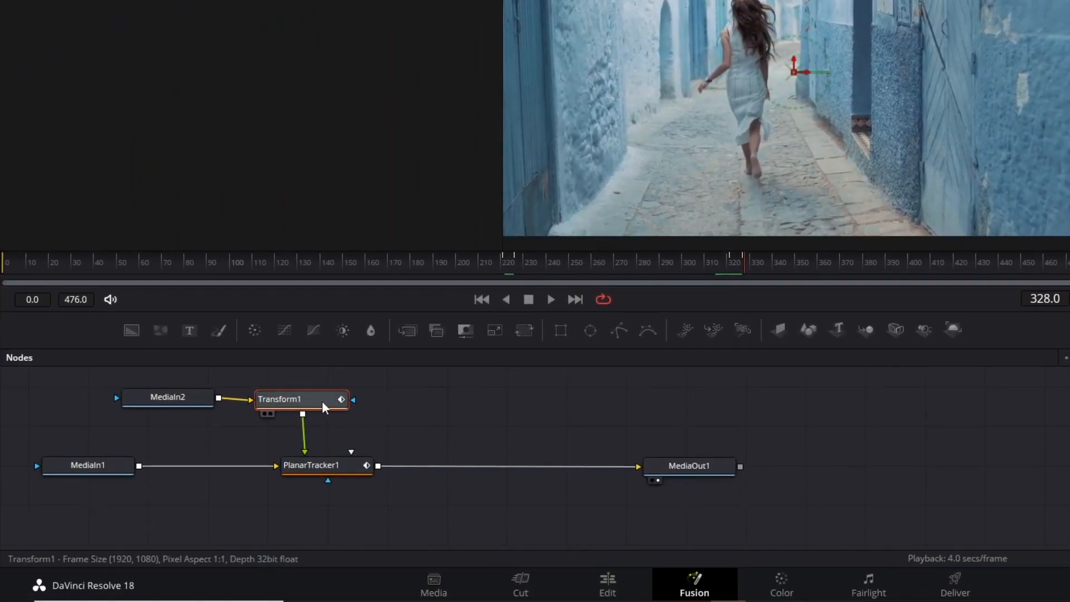
# Step: Insert a DropShadow1 node on the logo ahead of Transform1
pyautogui.click(165, 397)
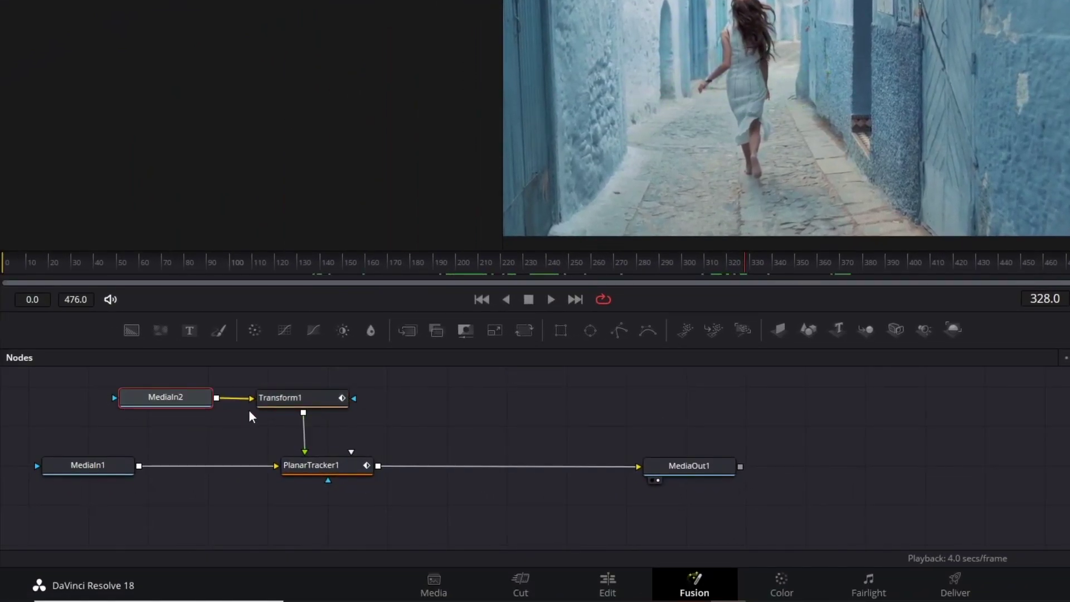
pyautogui.write('d')
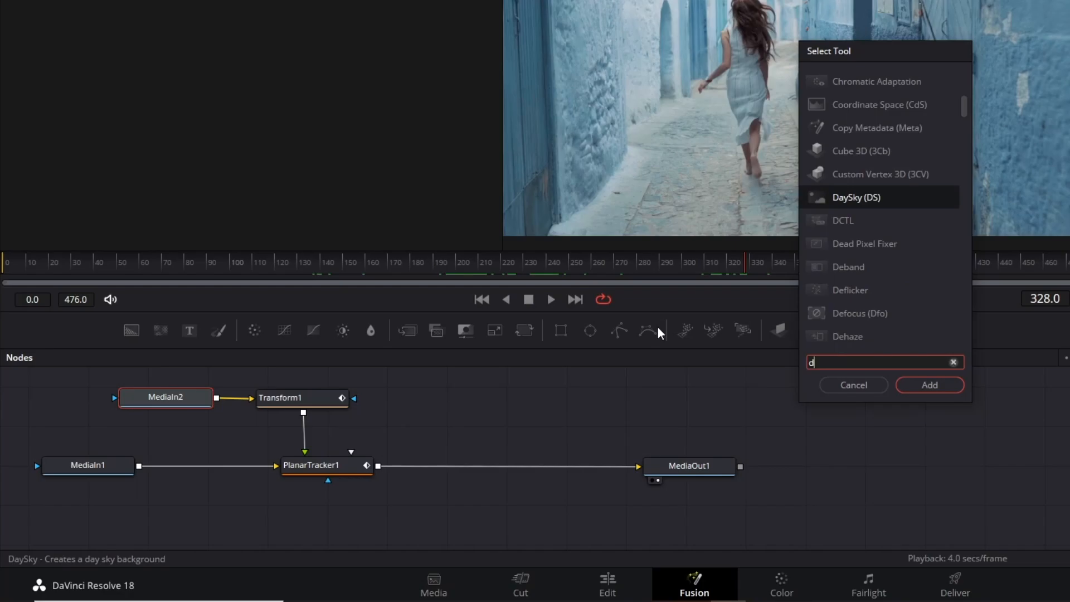
pyautogui.click(928, 385)
pyautogui.write('ty')
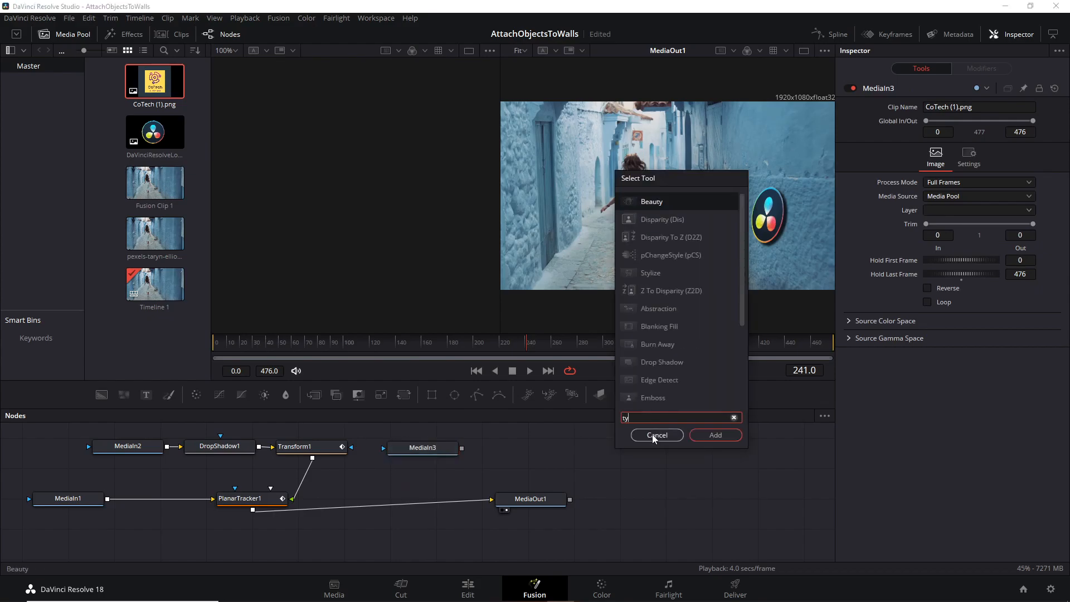
# Step: Add a second Planar Tracker node, PlanarTracker2, beside the CoTech MediaIn3 image
pyautogui.write('Planar Tracker')
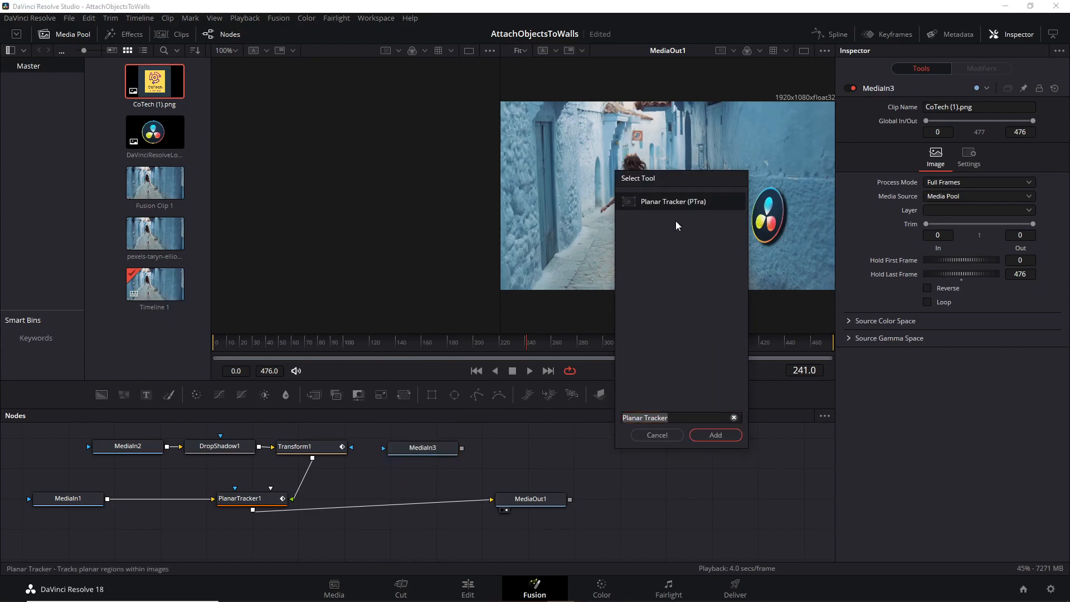
pyautogui.click(714, 435)
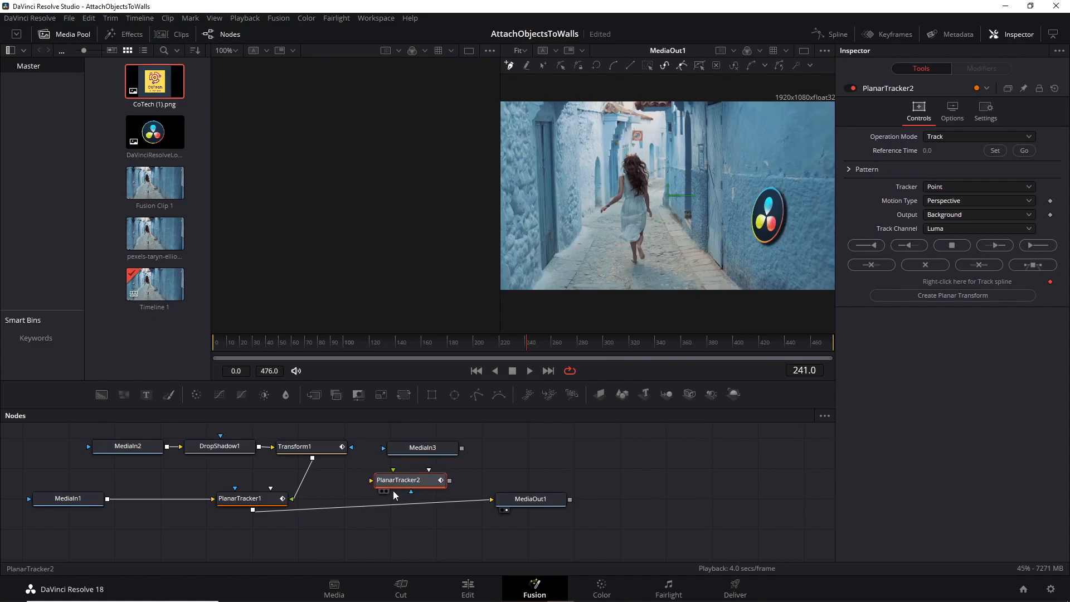